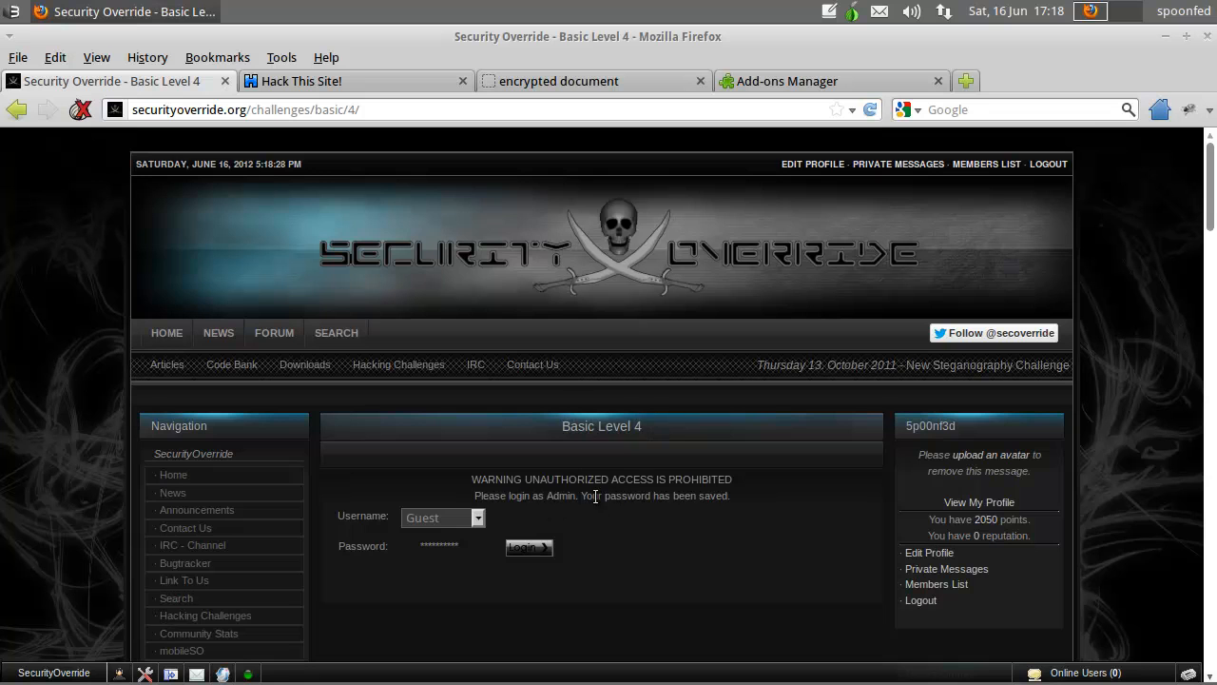
- Install the ScrapBook 1.5.4 add-on from the 'scrap' search results
scroll("down", 3)
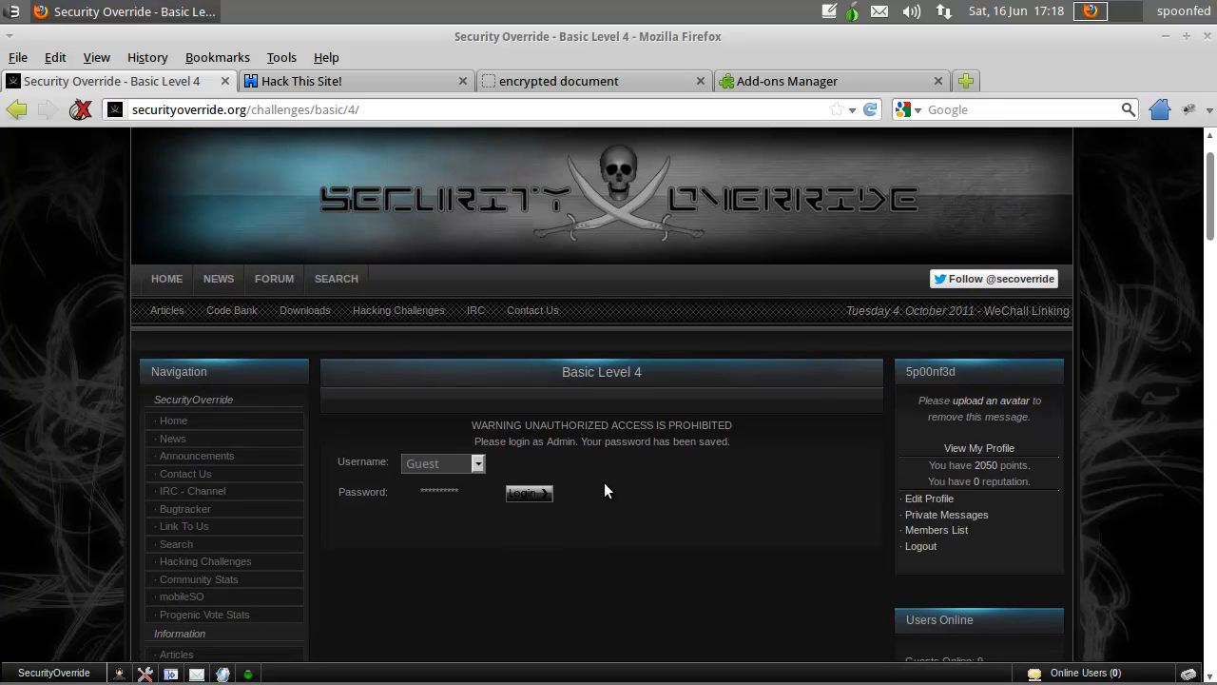
mouse_move(615, 503)
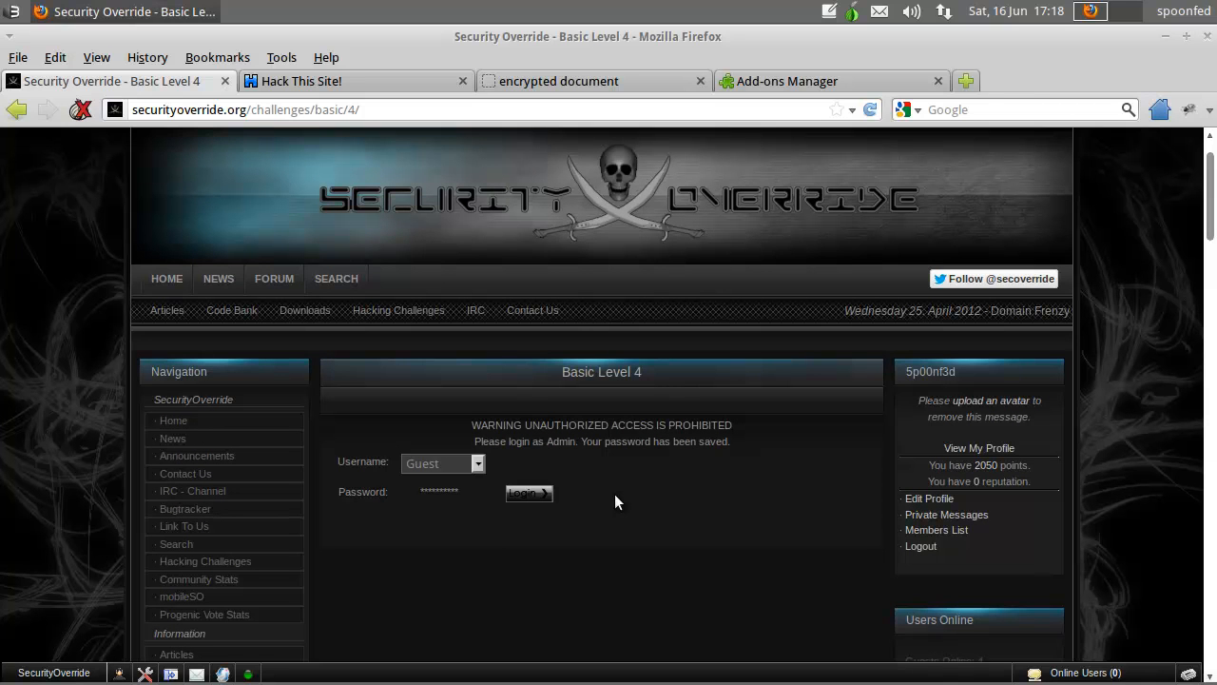
mouse_move(692, 330)
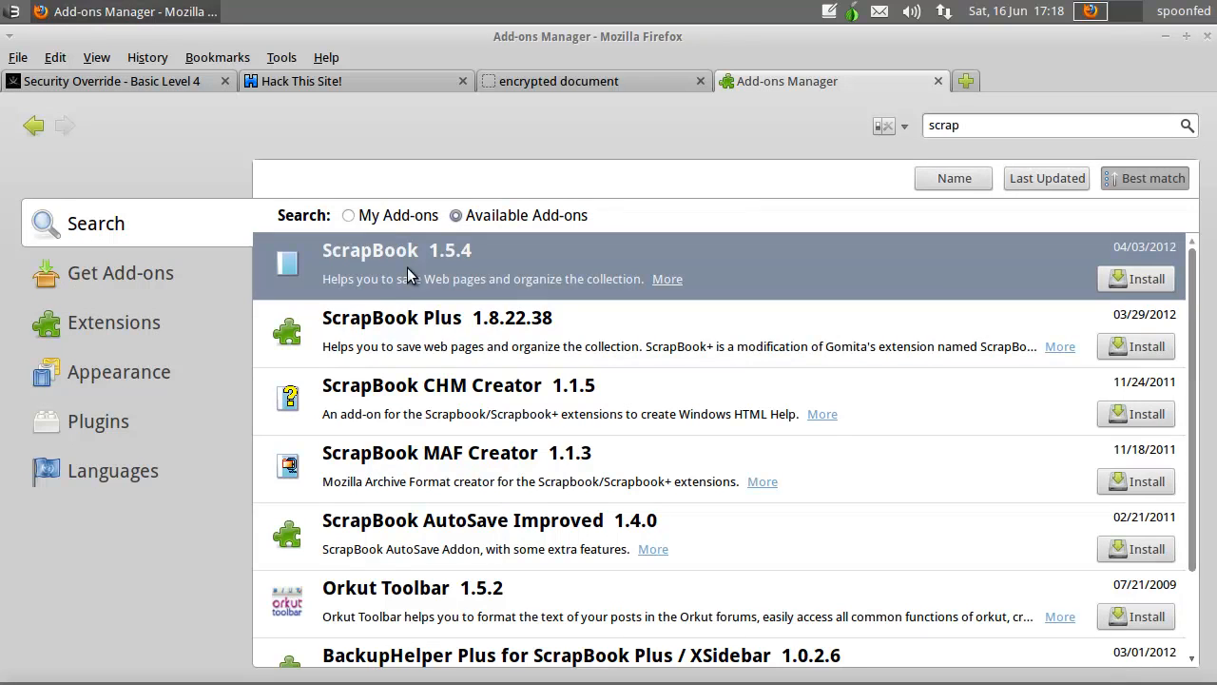
mouse_move(1146, 286)
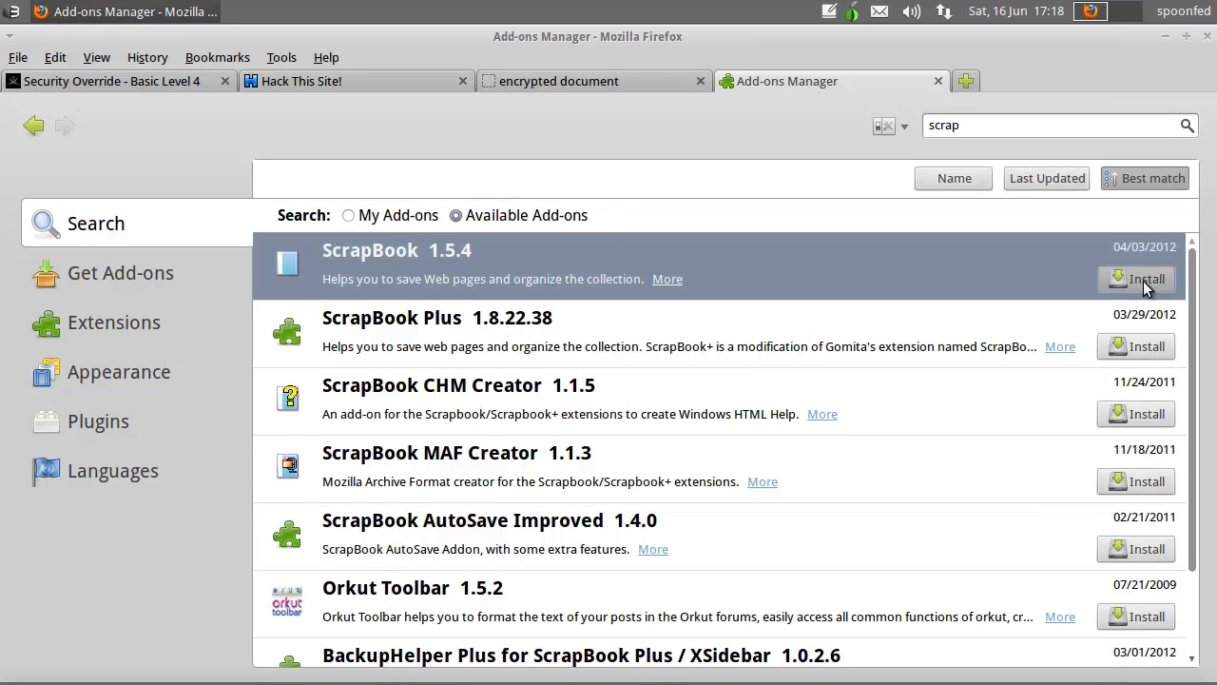
left_click(1147, 279)
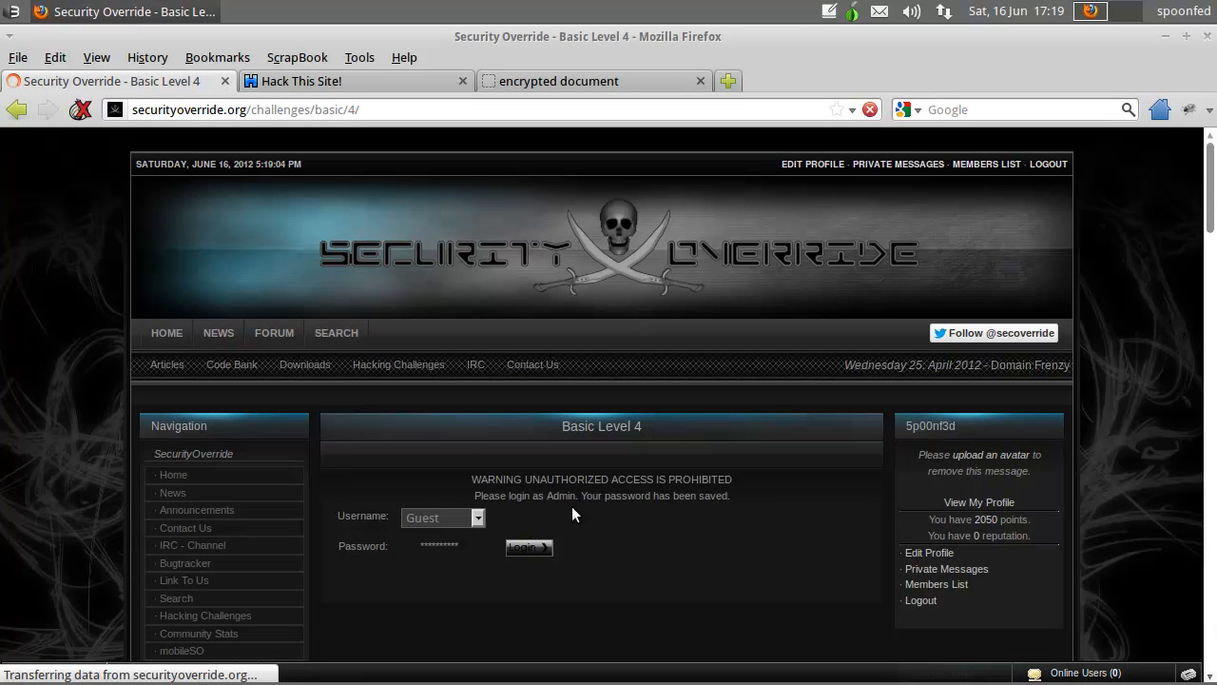
right_click(575, 513)
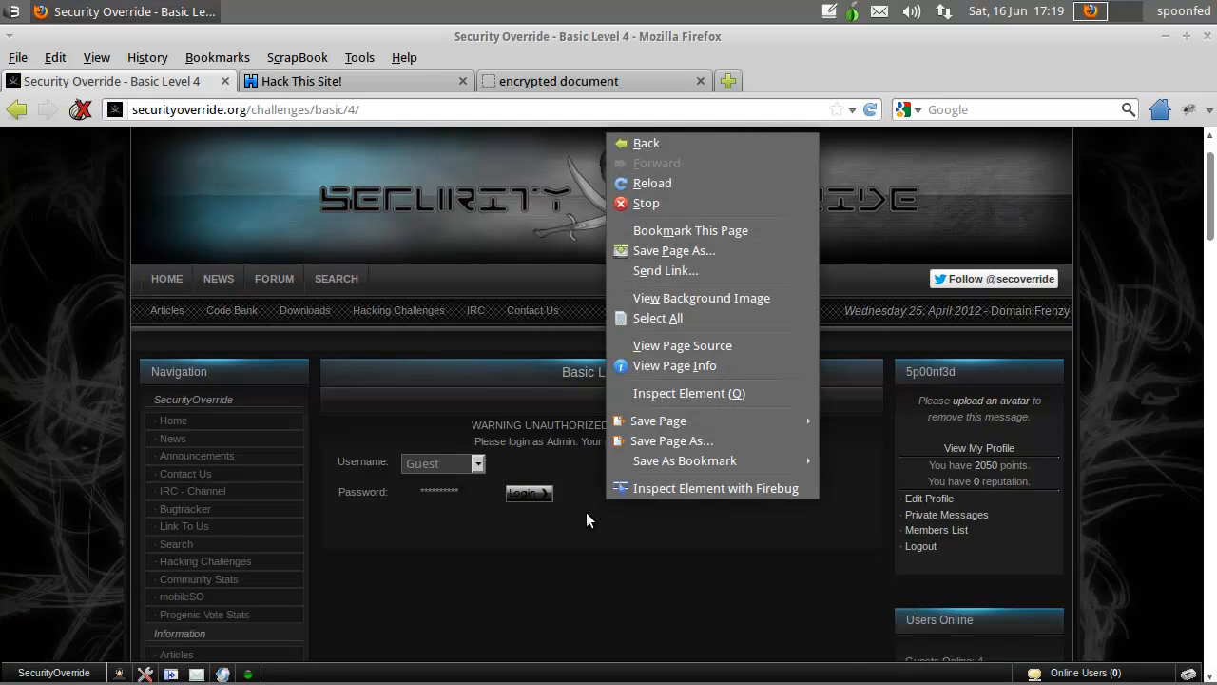
mouse_move(659, 421)
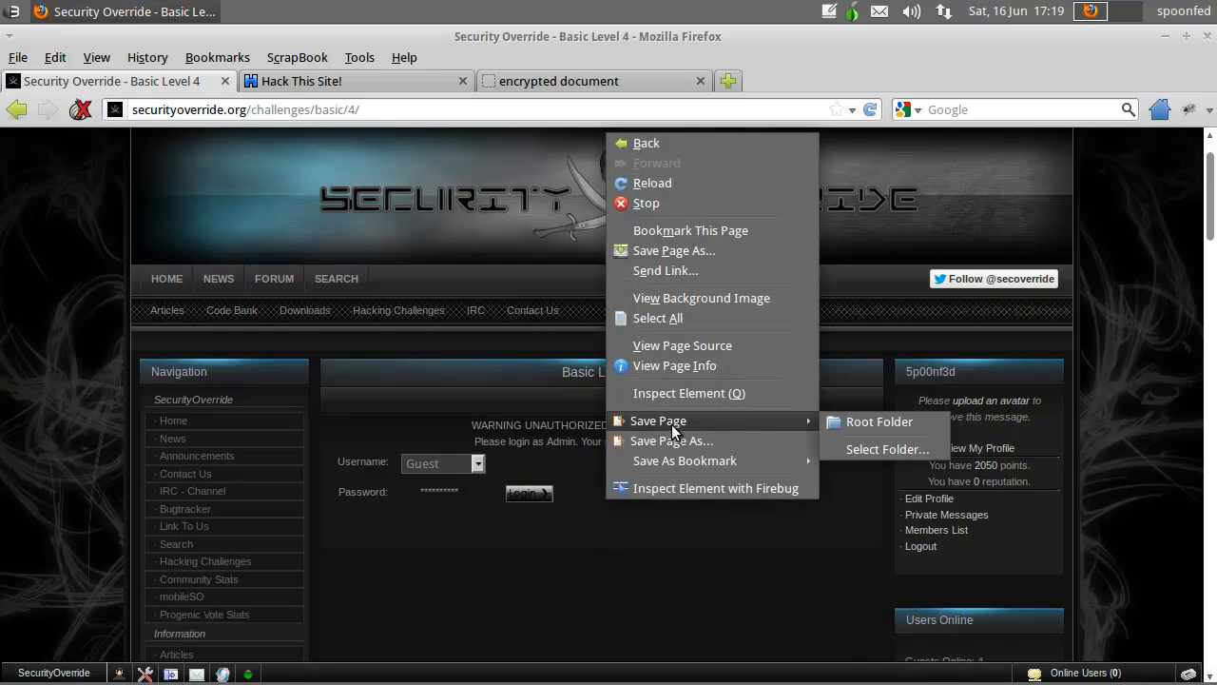
mouse_move(879, 421)
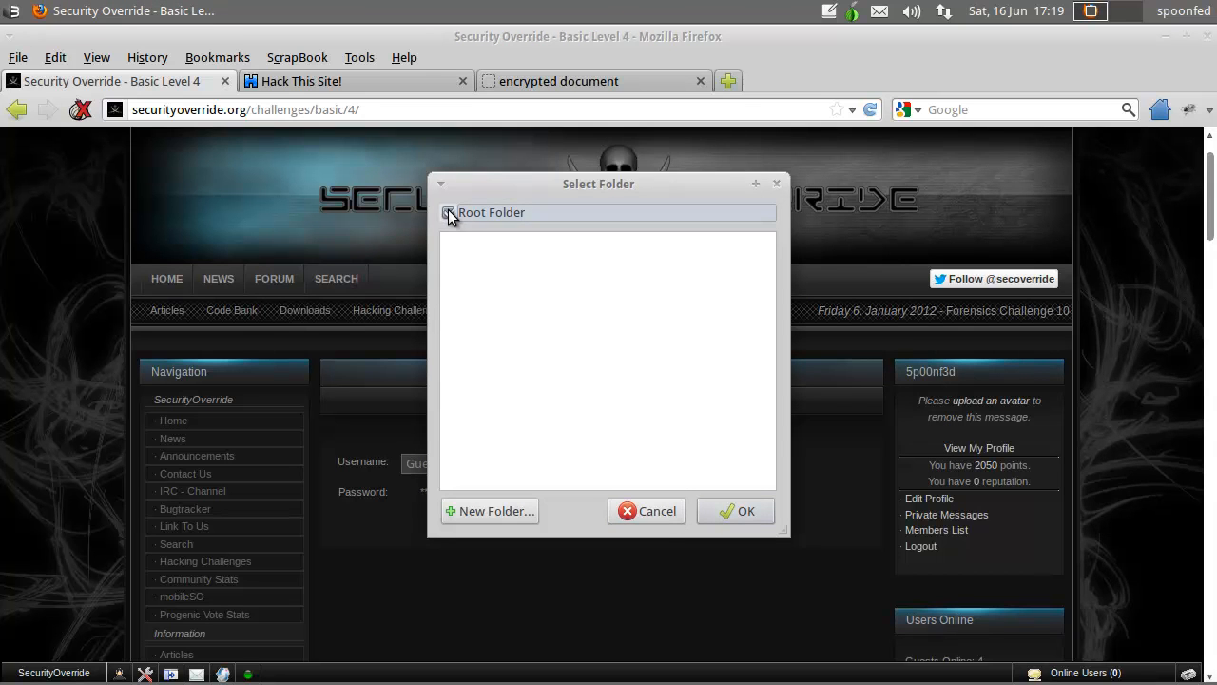
left_click(448, 212)
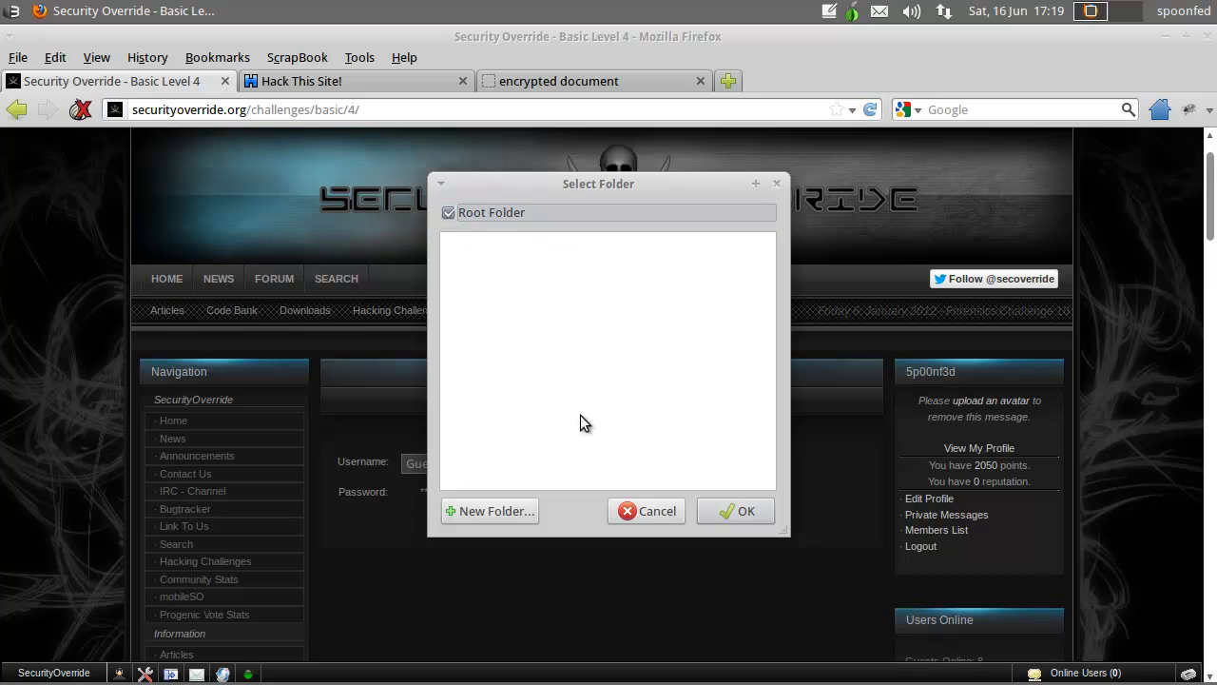
left_click(491, 511)
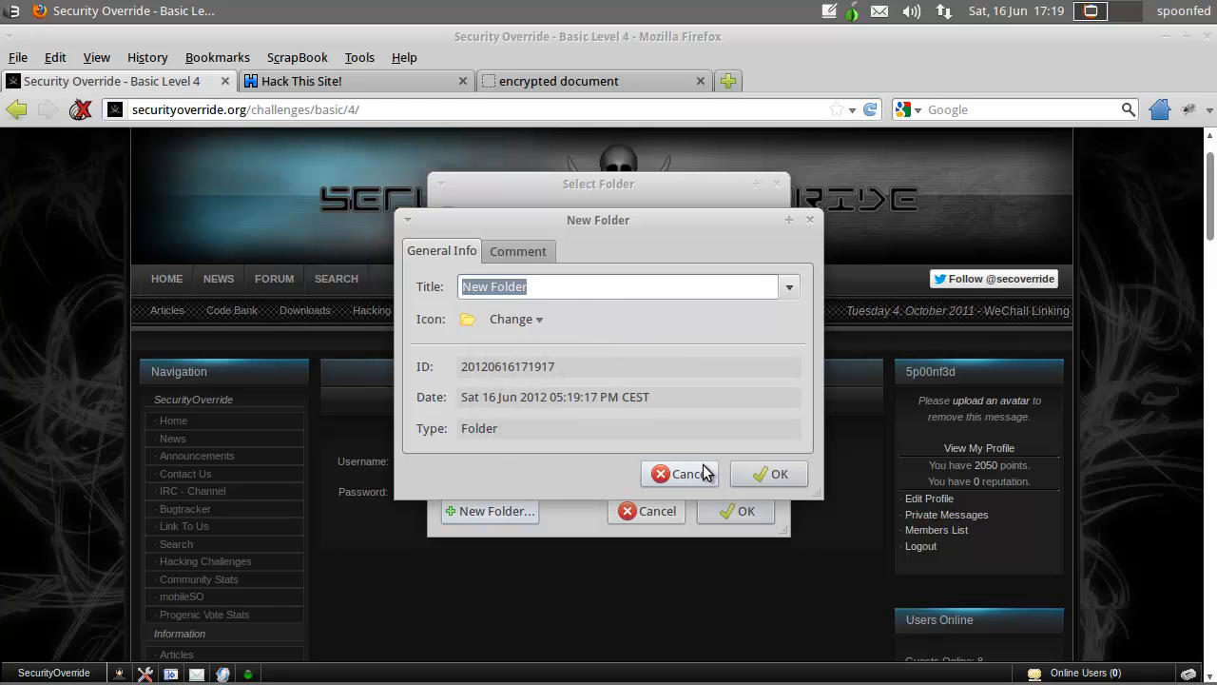
left_click(690, 474)
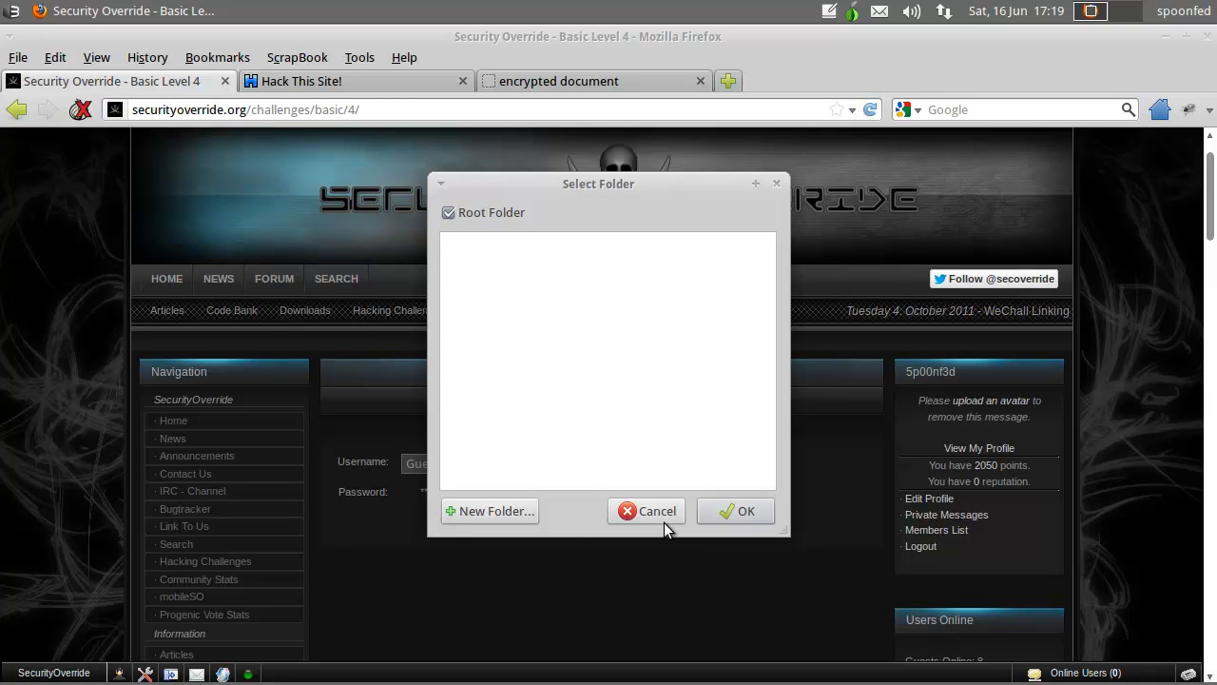
left_click(647, 511)
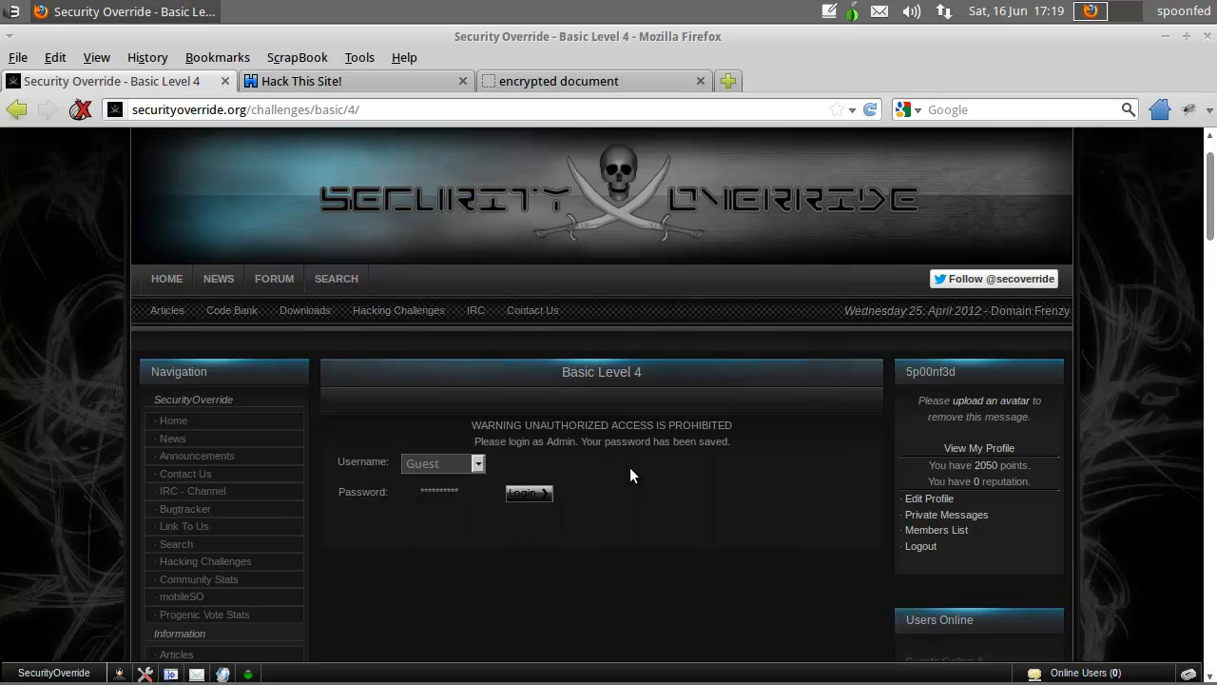
- Save the Basic Level 4 page to ScrapBook's Root Folder and open the saved copy
right_click(632, 475)
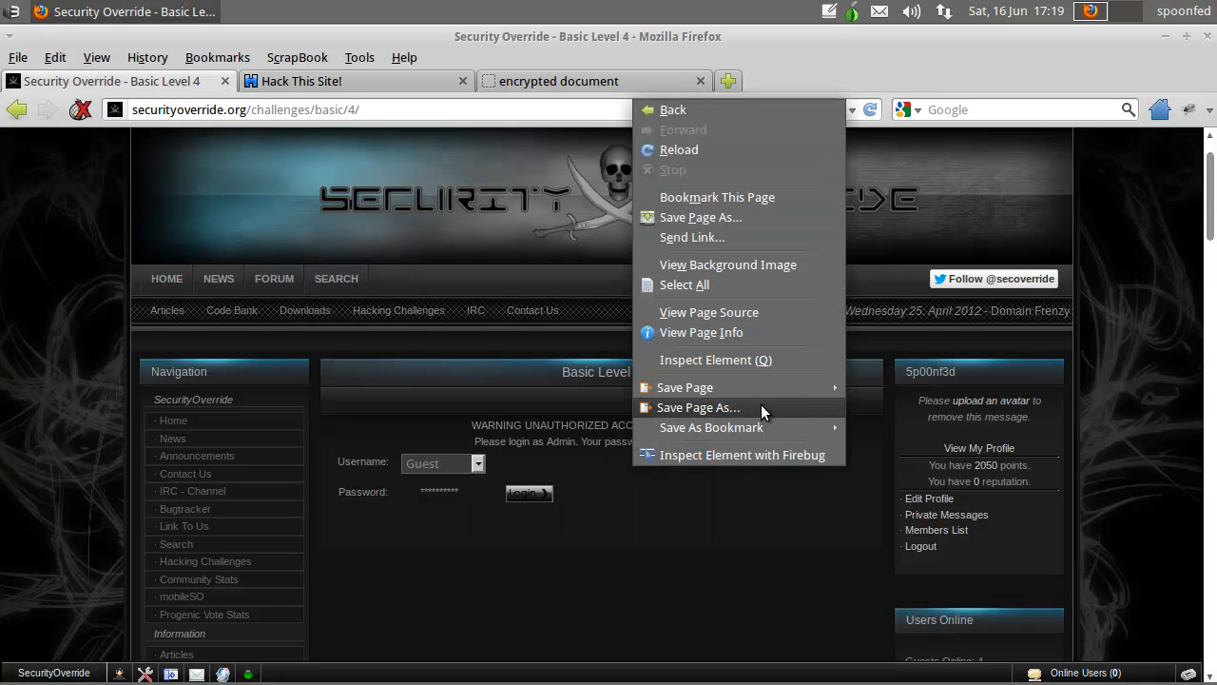
mouse_move(685, 388)
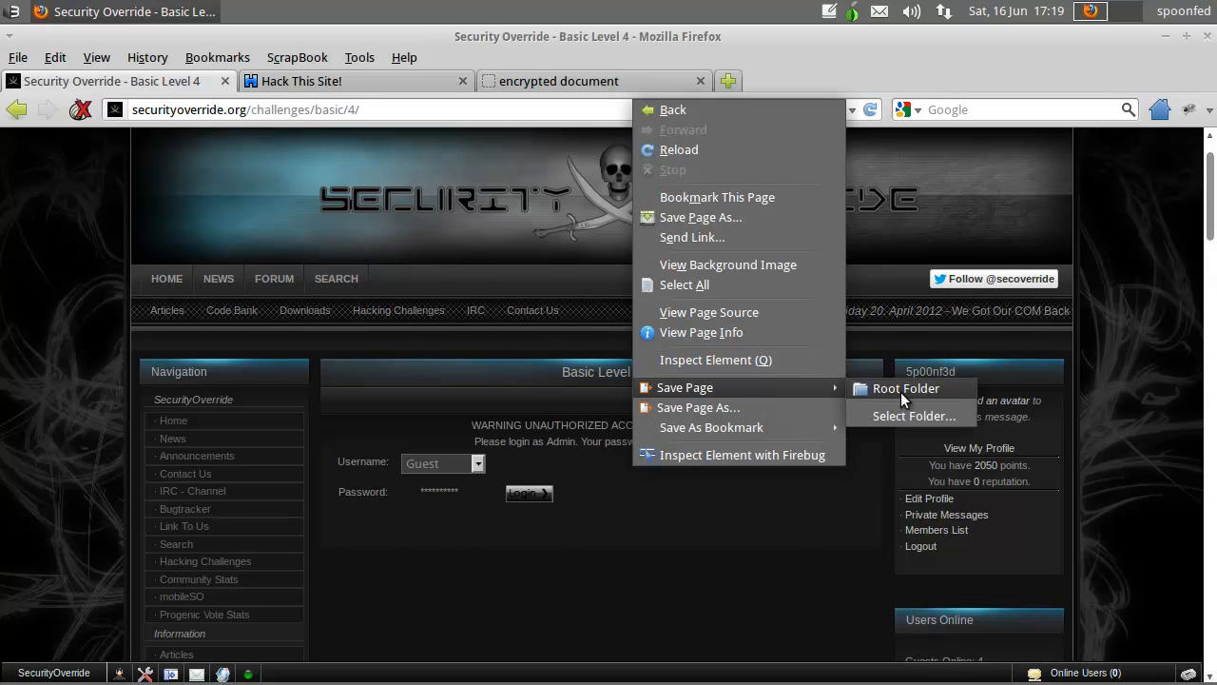
left_click(904, 388)
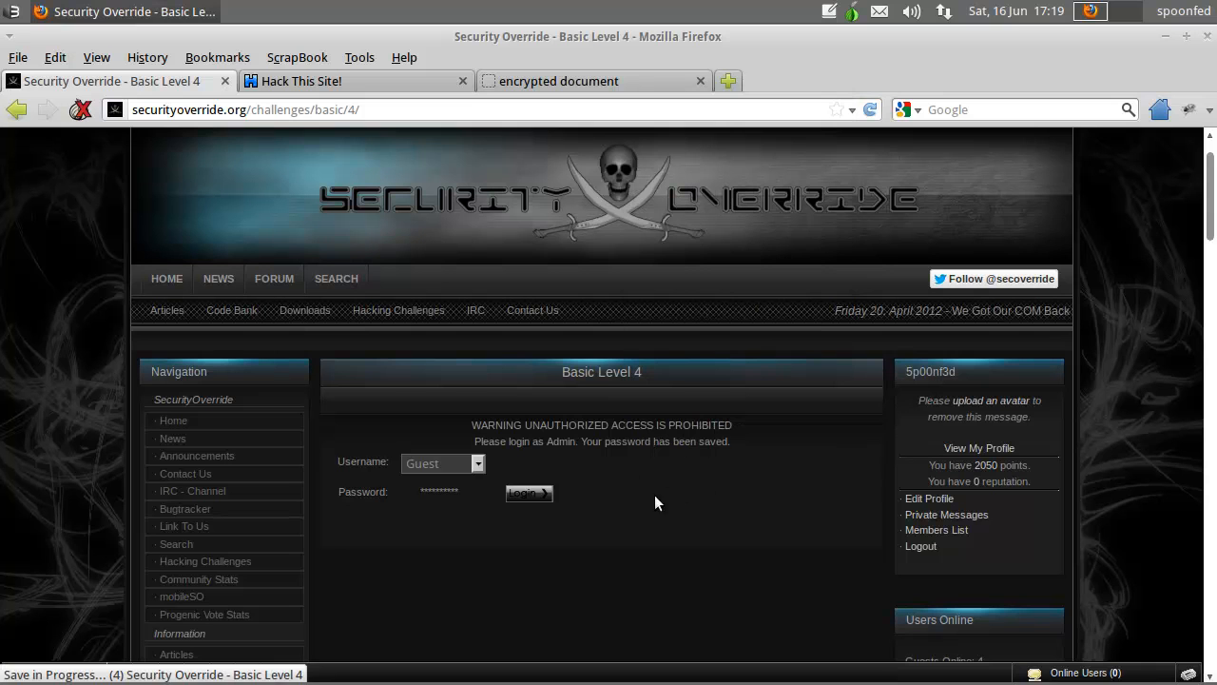
mouse_move(580, 597)
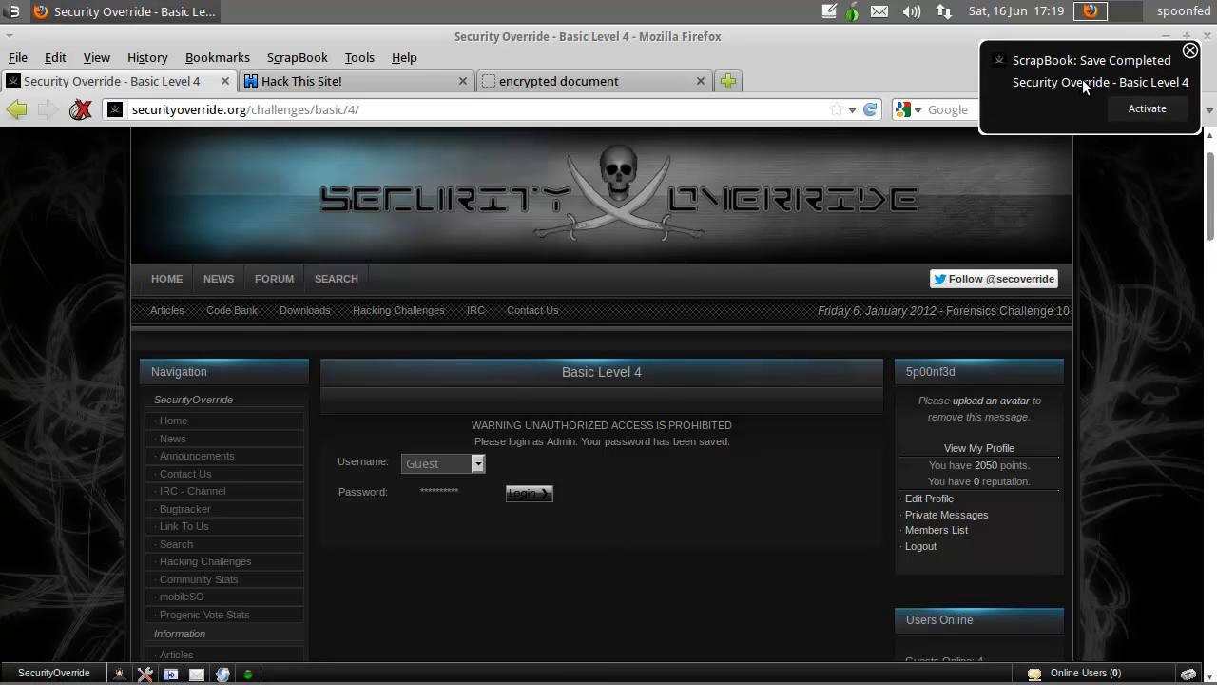
left_click(1147, 109)
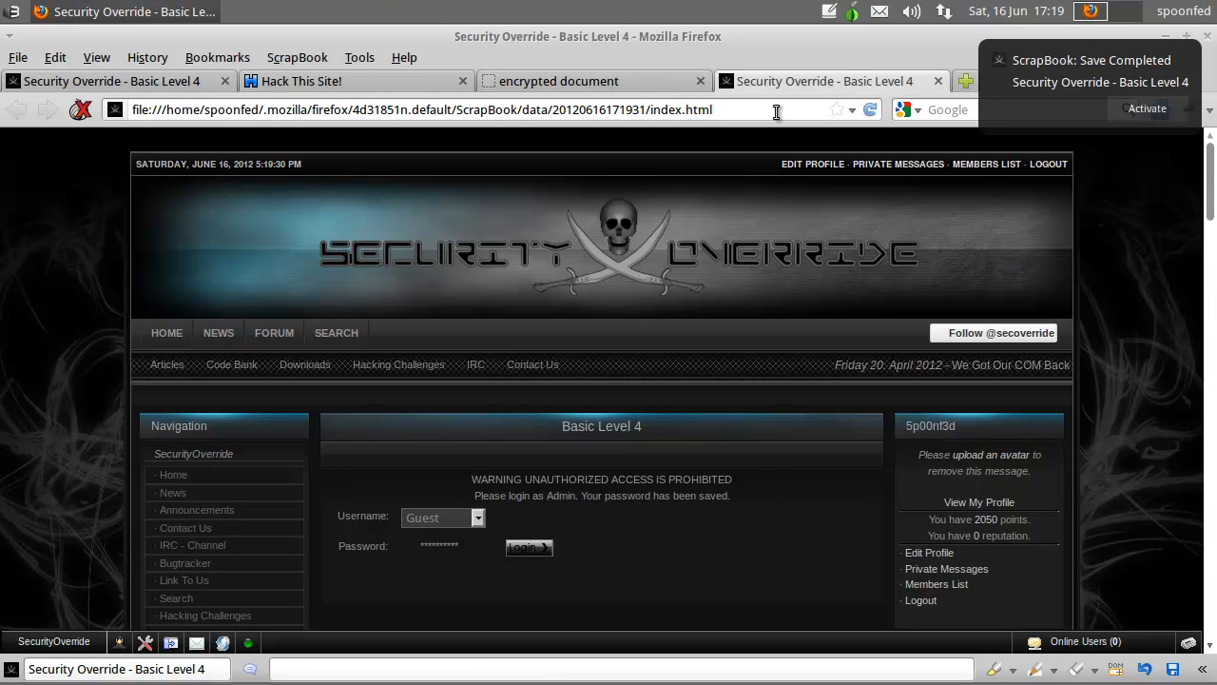
- Select and copy the saved copy's local file path from the address bar
left_click(428, 109)
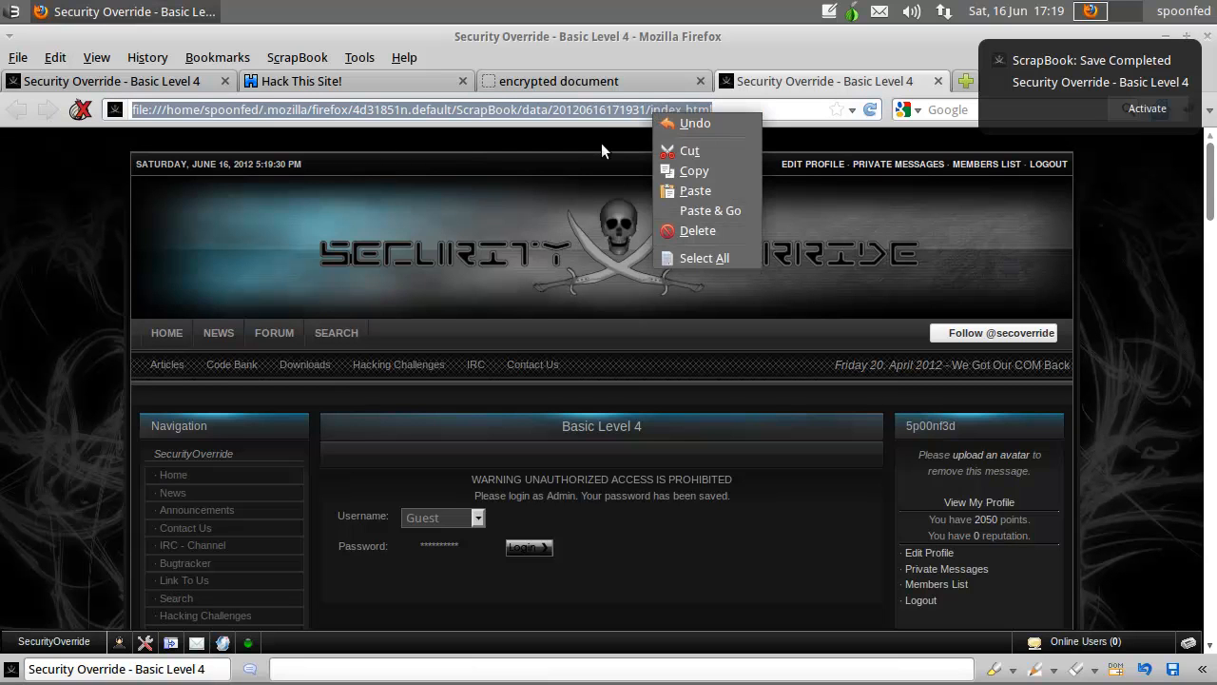
mouse_move(690, 150)
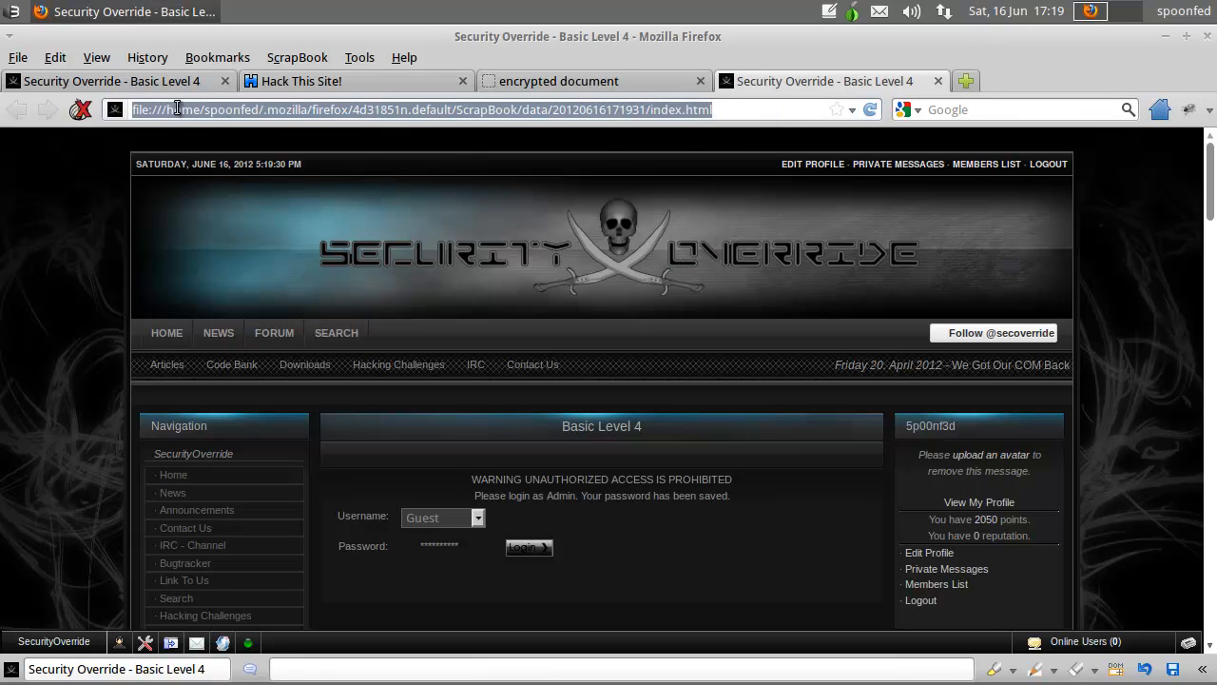
left_click(171, 109)
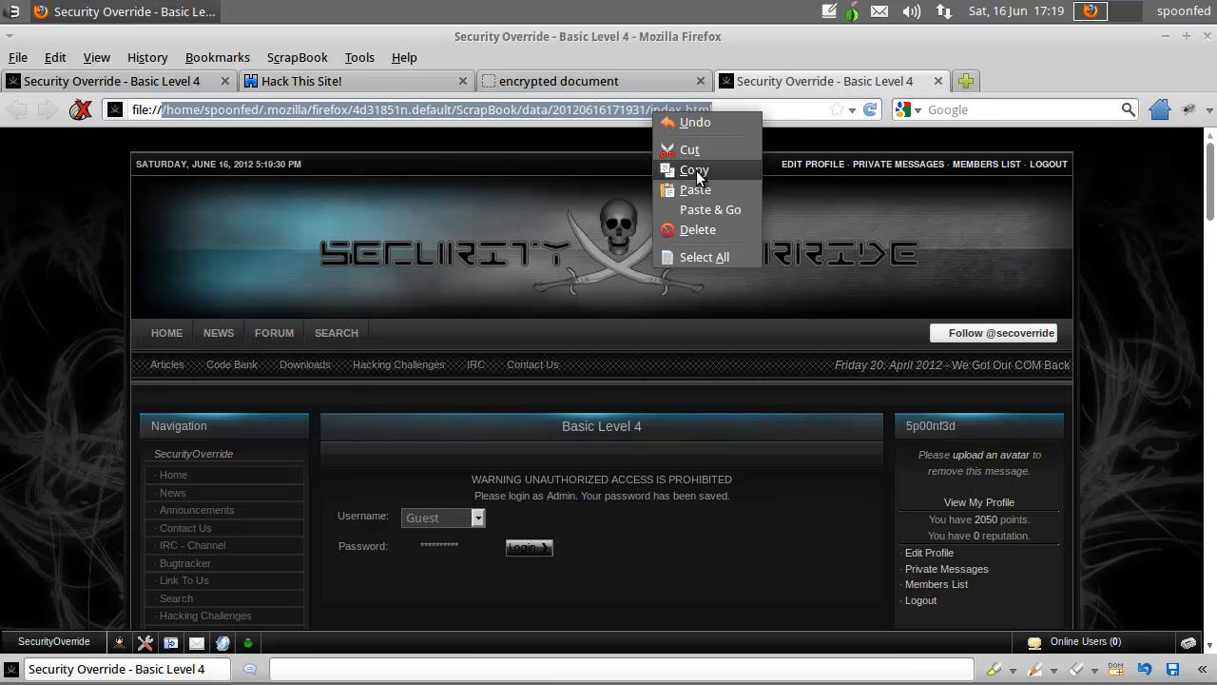
left_click(8, 12)
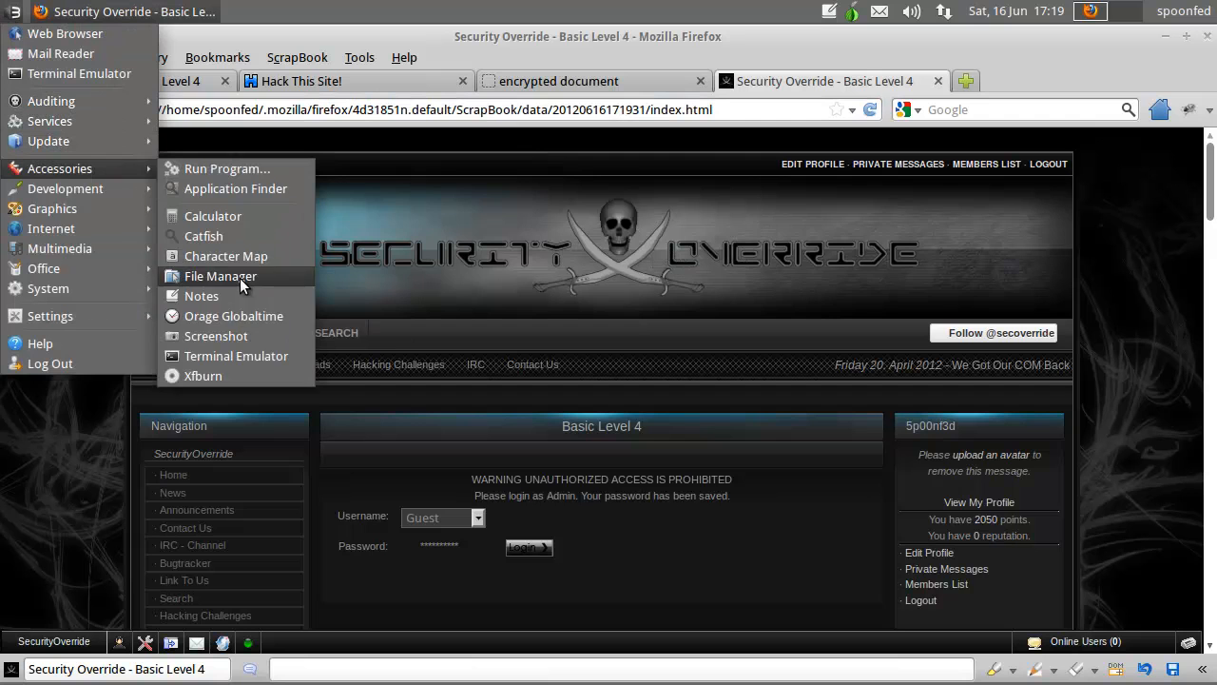
mouse_move(285, 300)
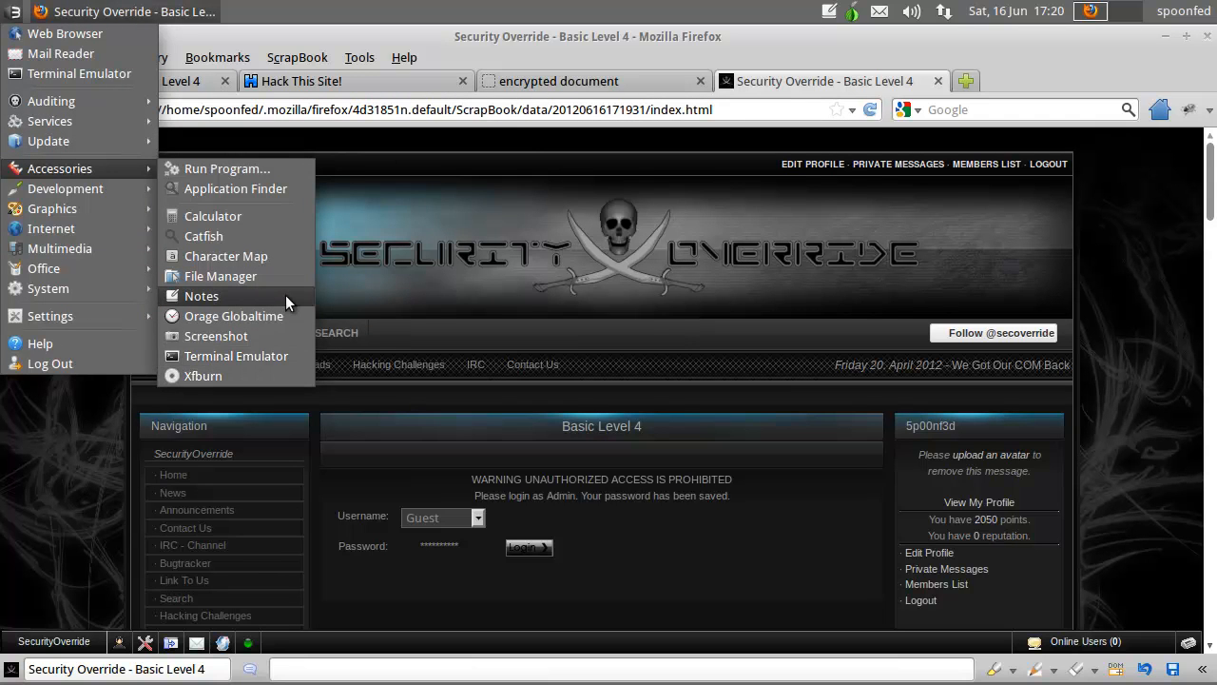
mouse_move(201, 295)
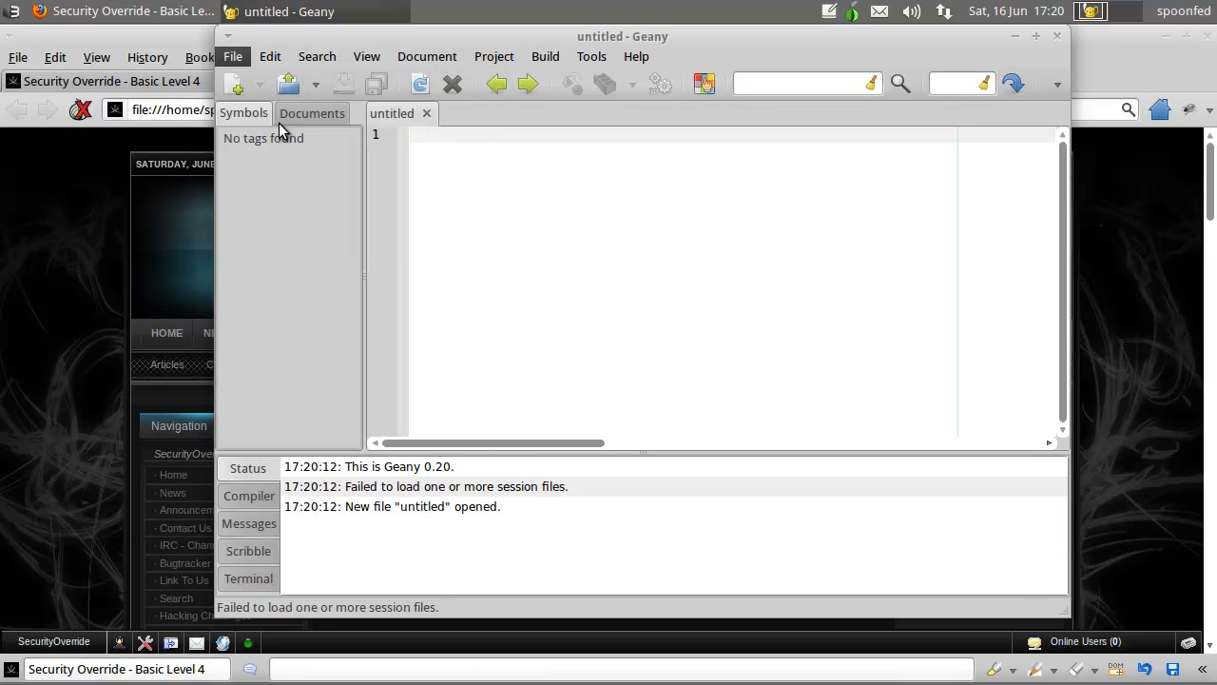
- Open the saved page's index.html in Geany using the pasted file path
left_click(232, 56)
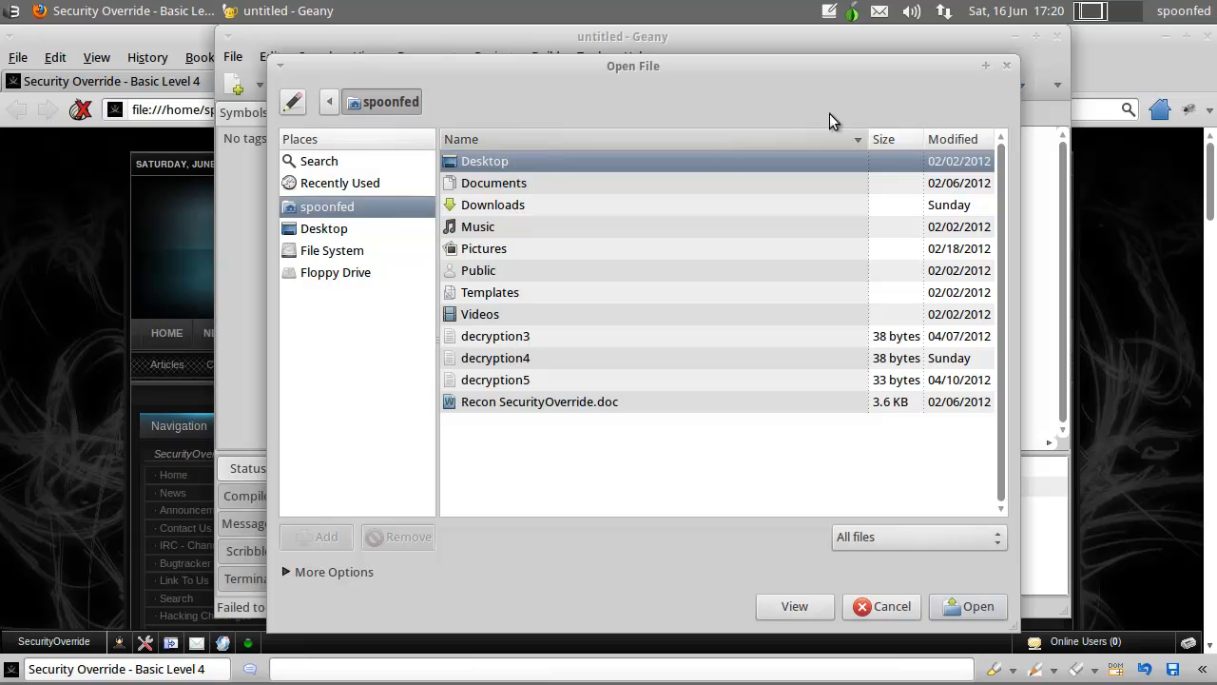
left_click(881, 606)
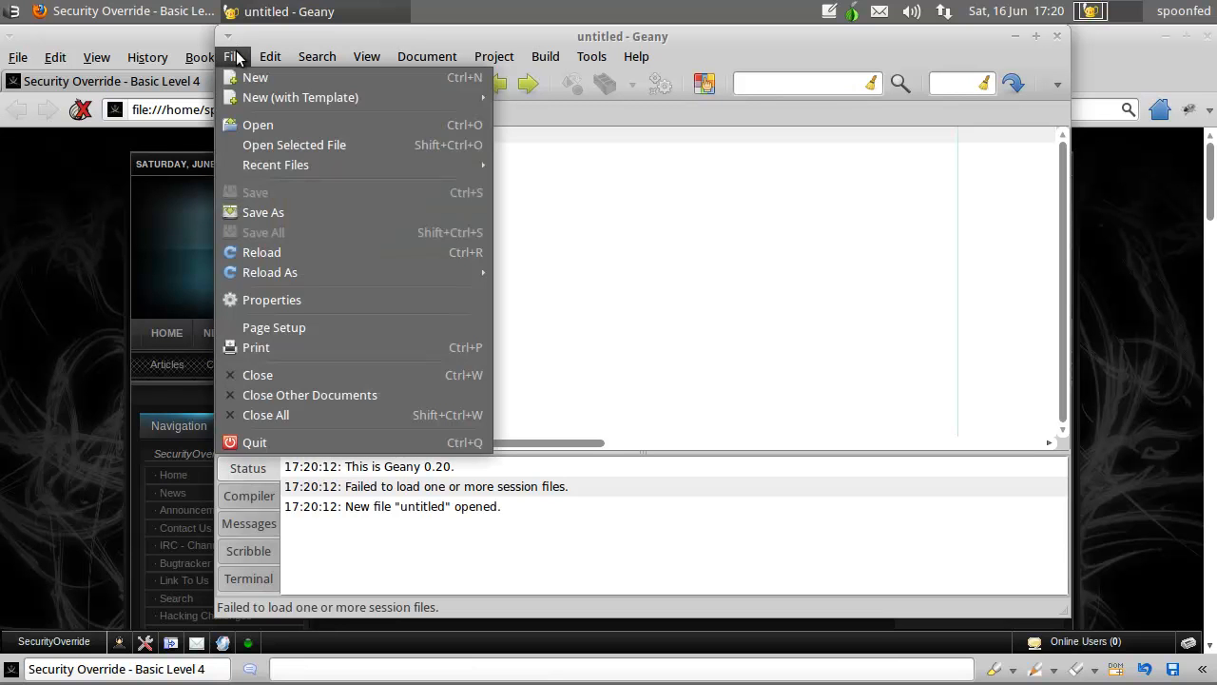
left_click(257, 124)
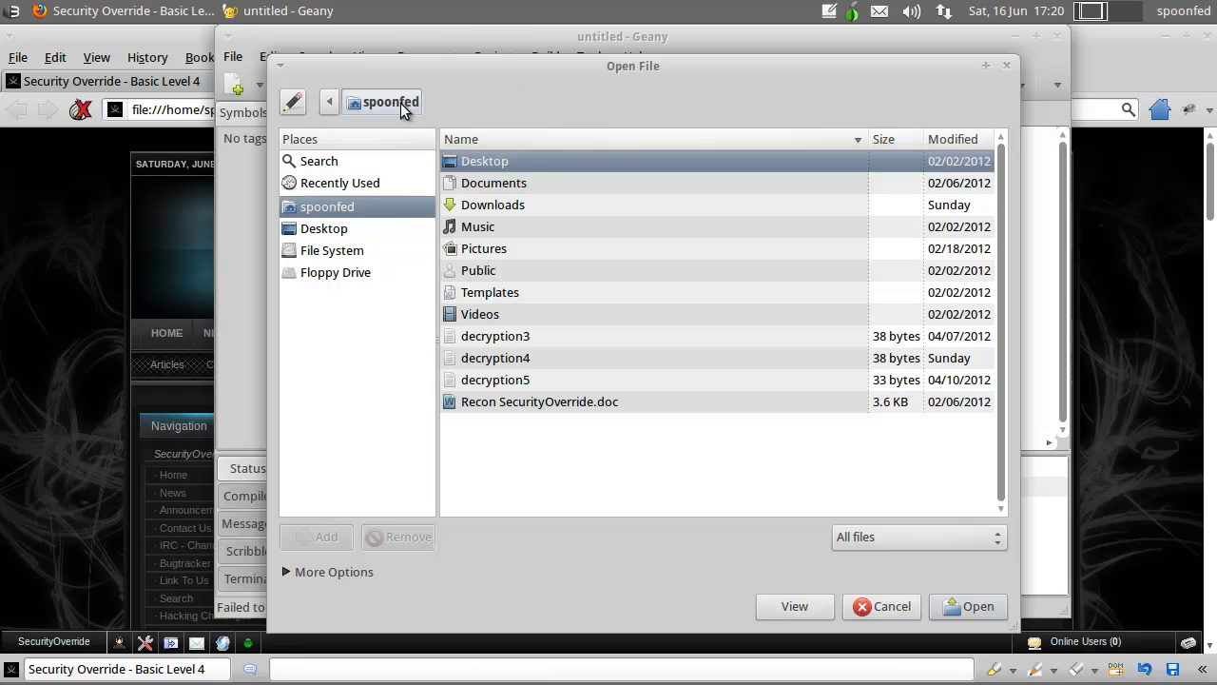
mouse_move(292, 102)
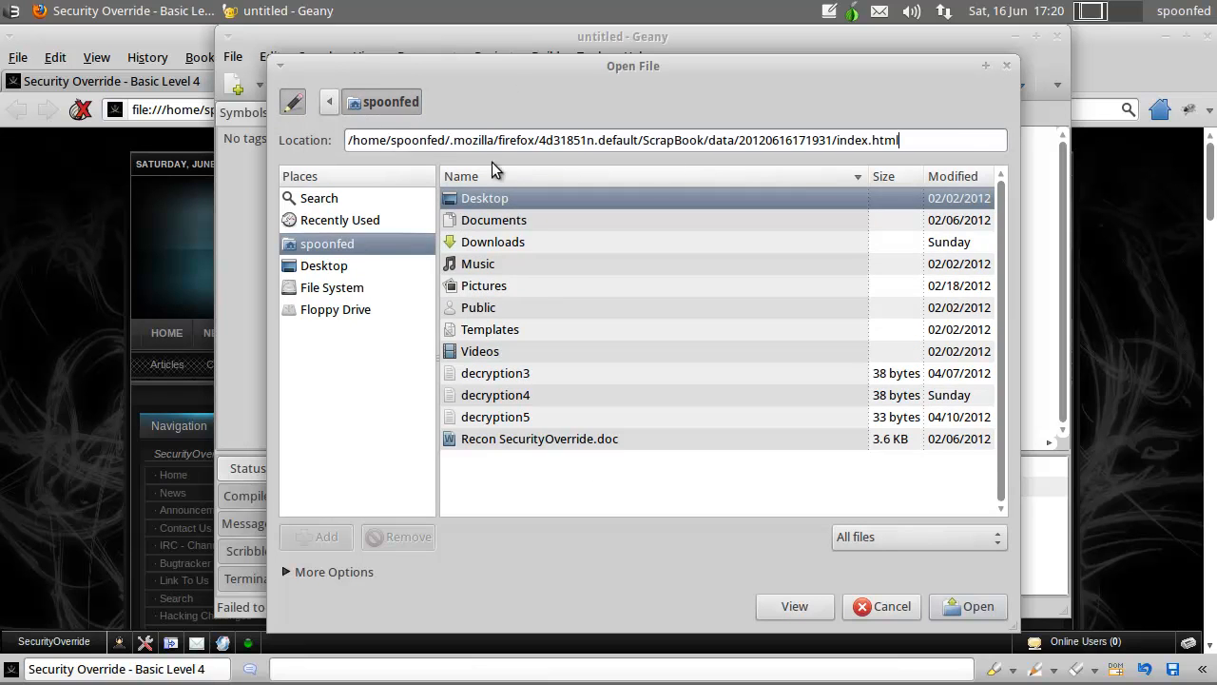
left_click(968, 606)
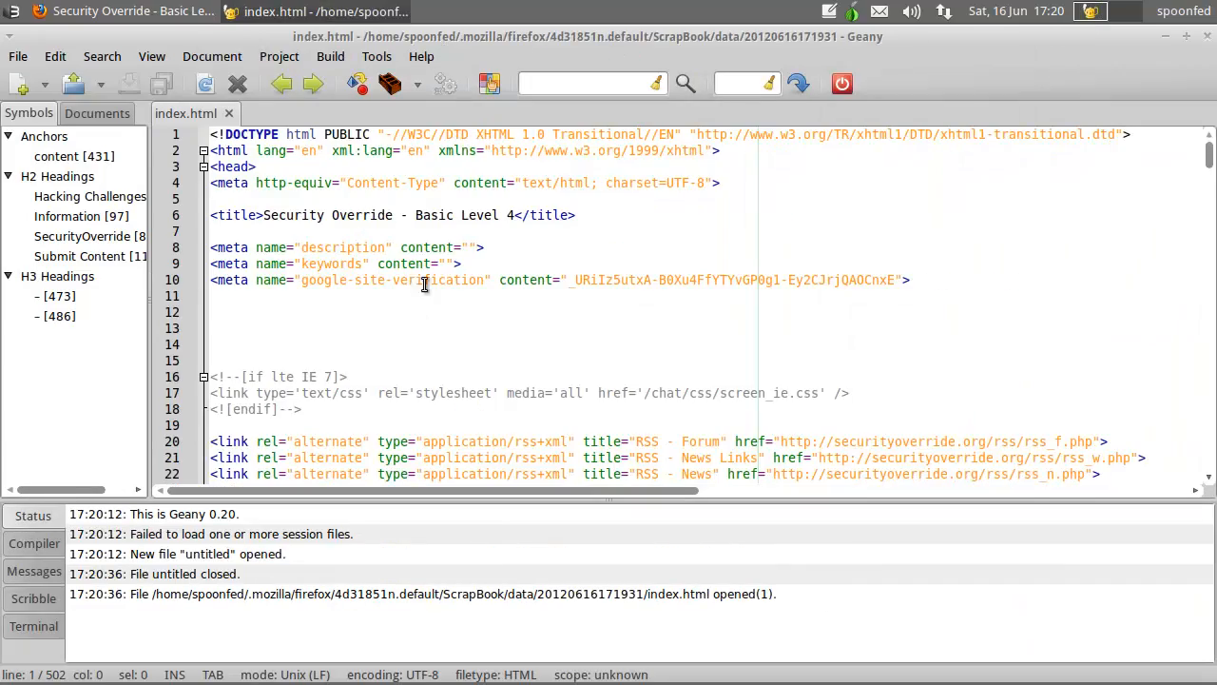
- Scroll to line 439 and select the username option value to replace with Admin
scroll("down", 3)
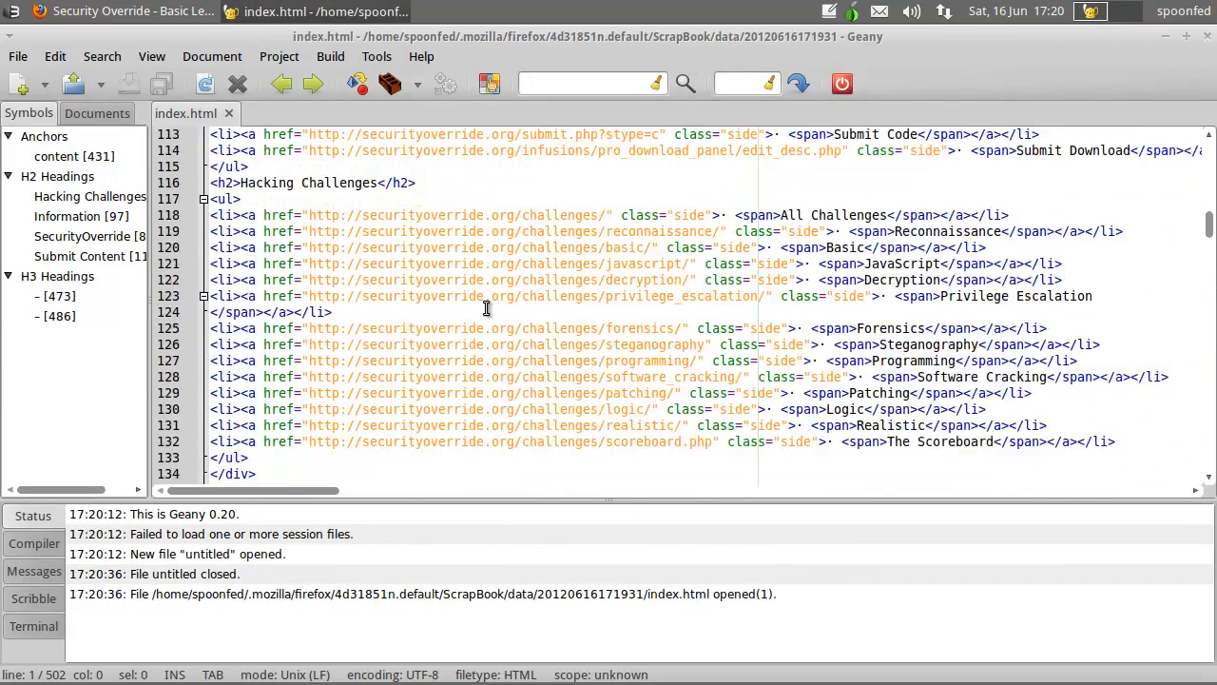
scroll("down", 3)
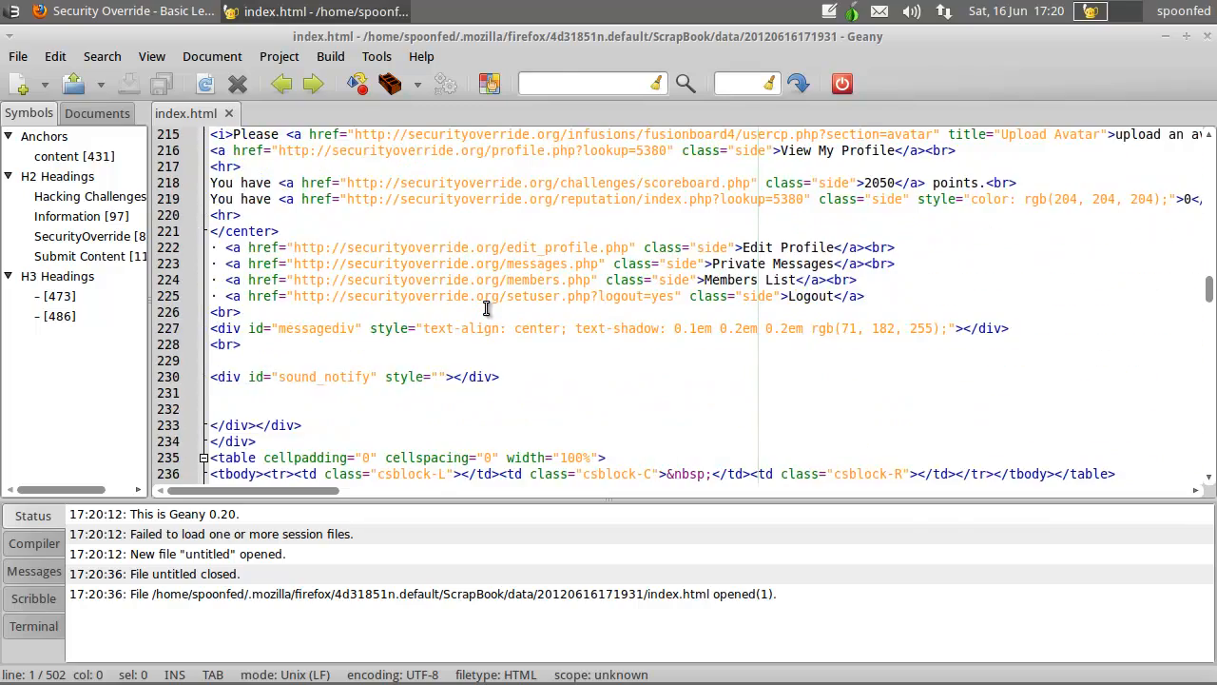
scroll("down", 3)
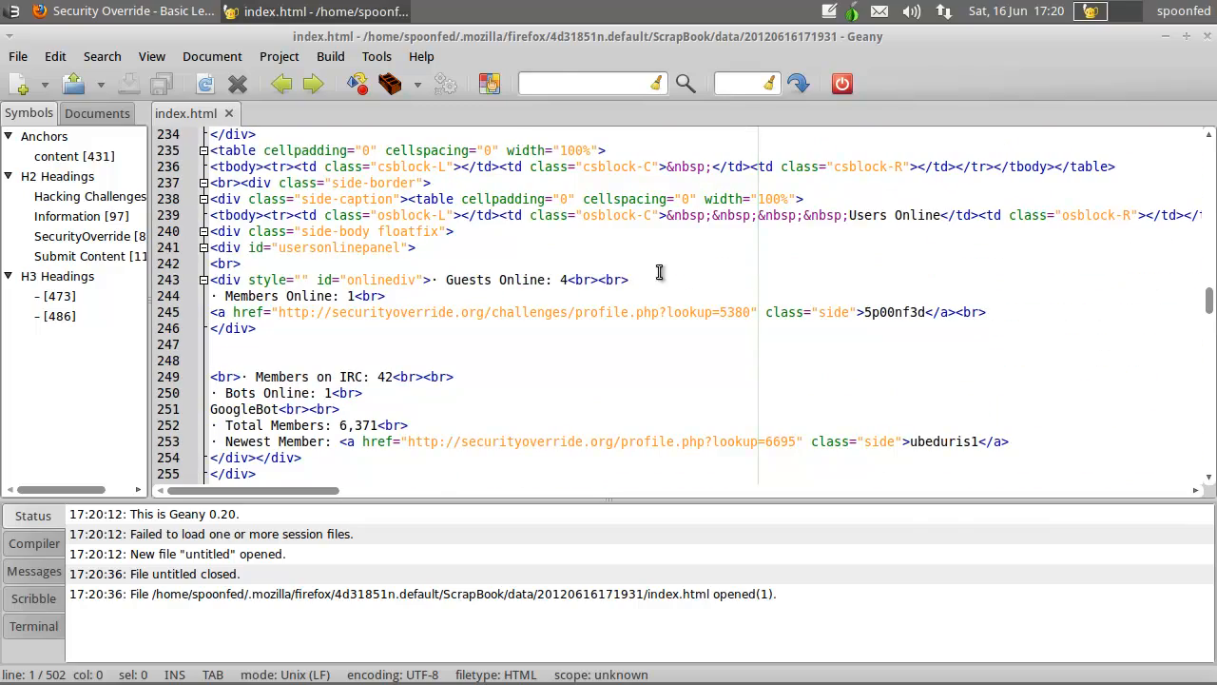
scroll("down", 3)
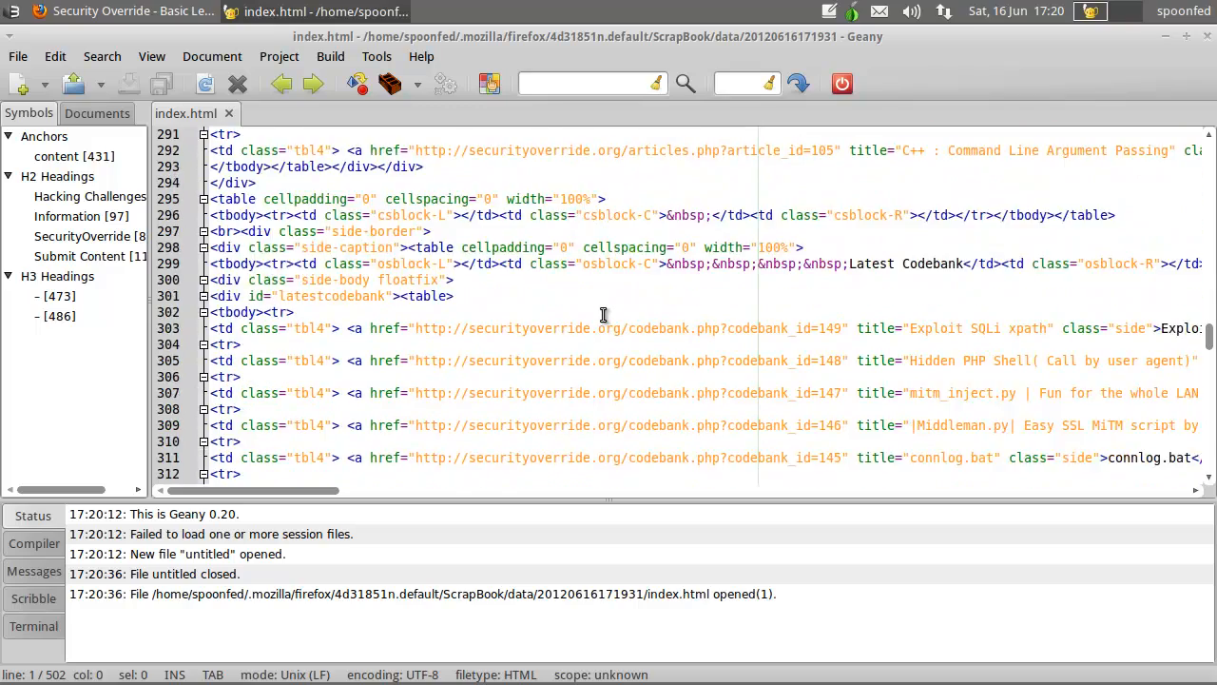
scroll("down", 3)
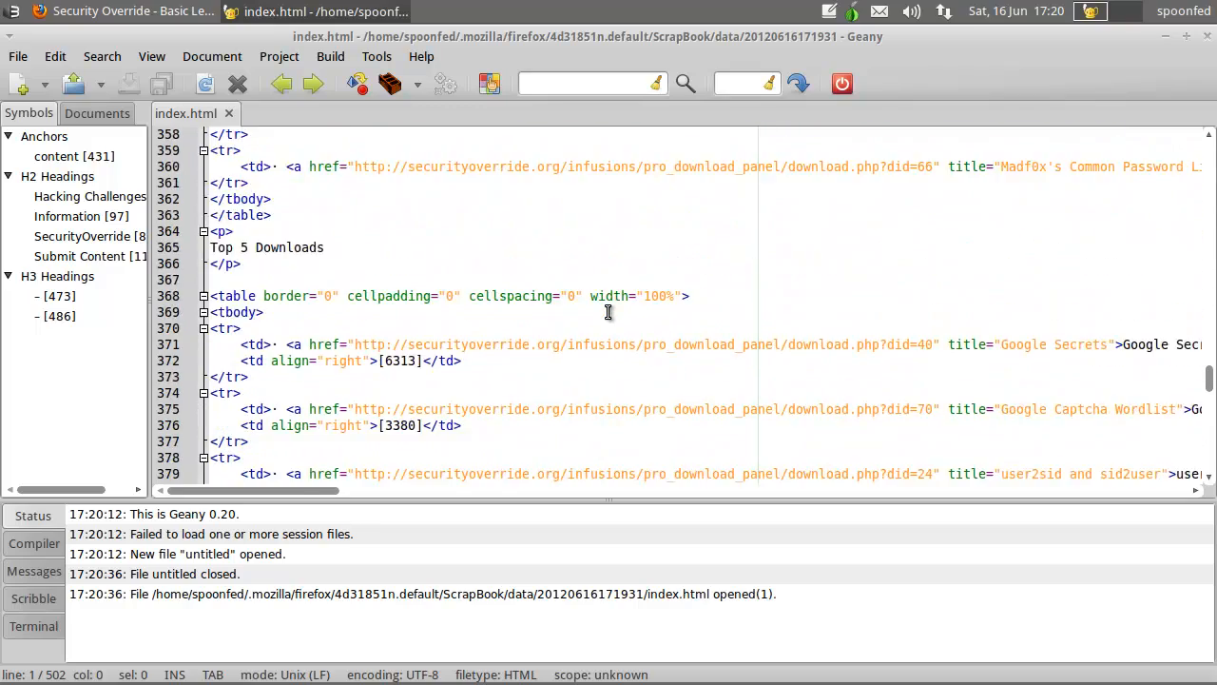
scroll("down", 3)
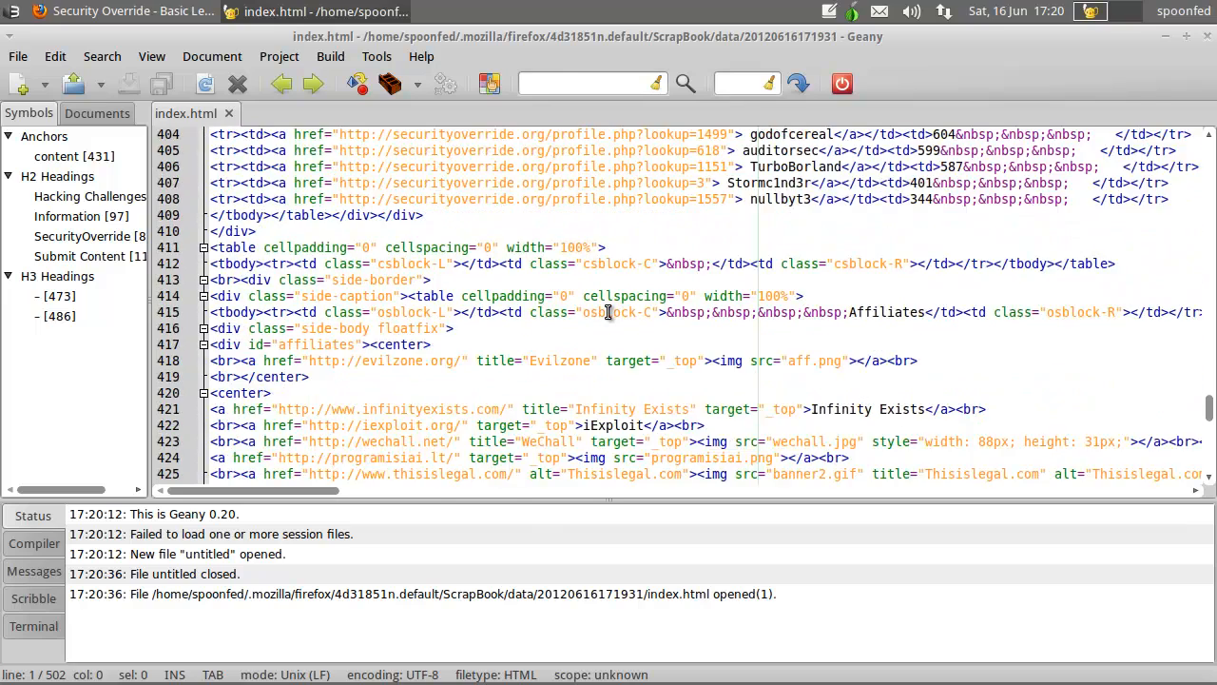
scroll("down", 3)
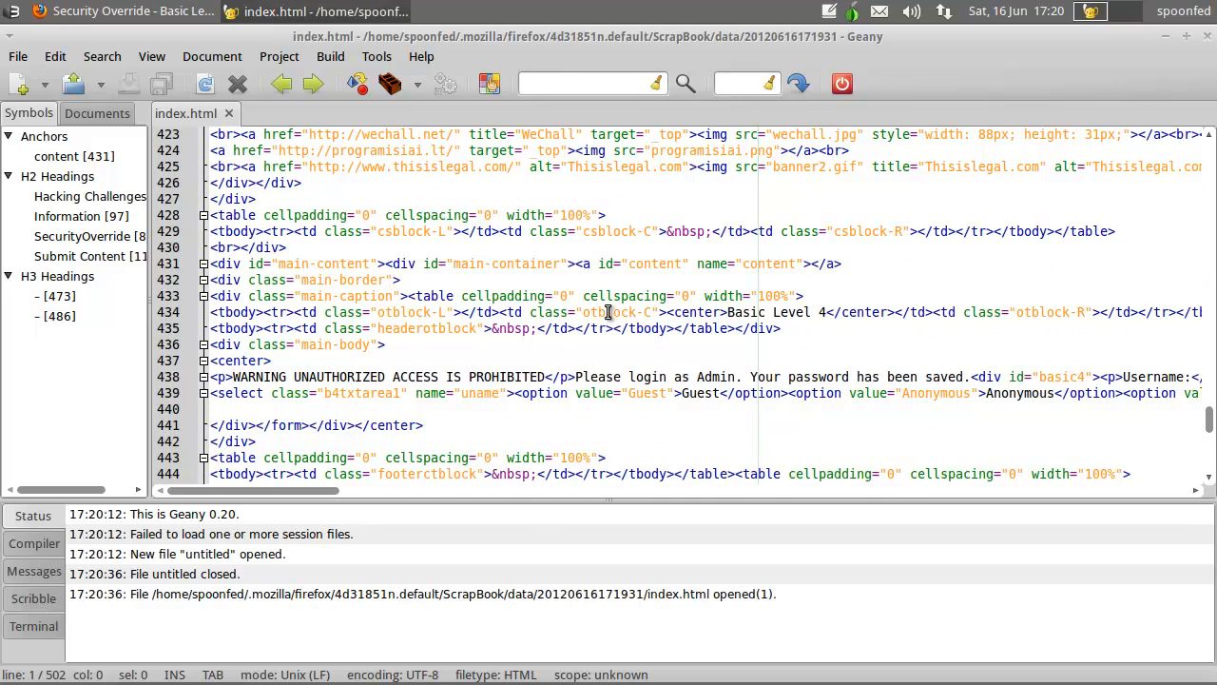
mouse_move(354, 473)
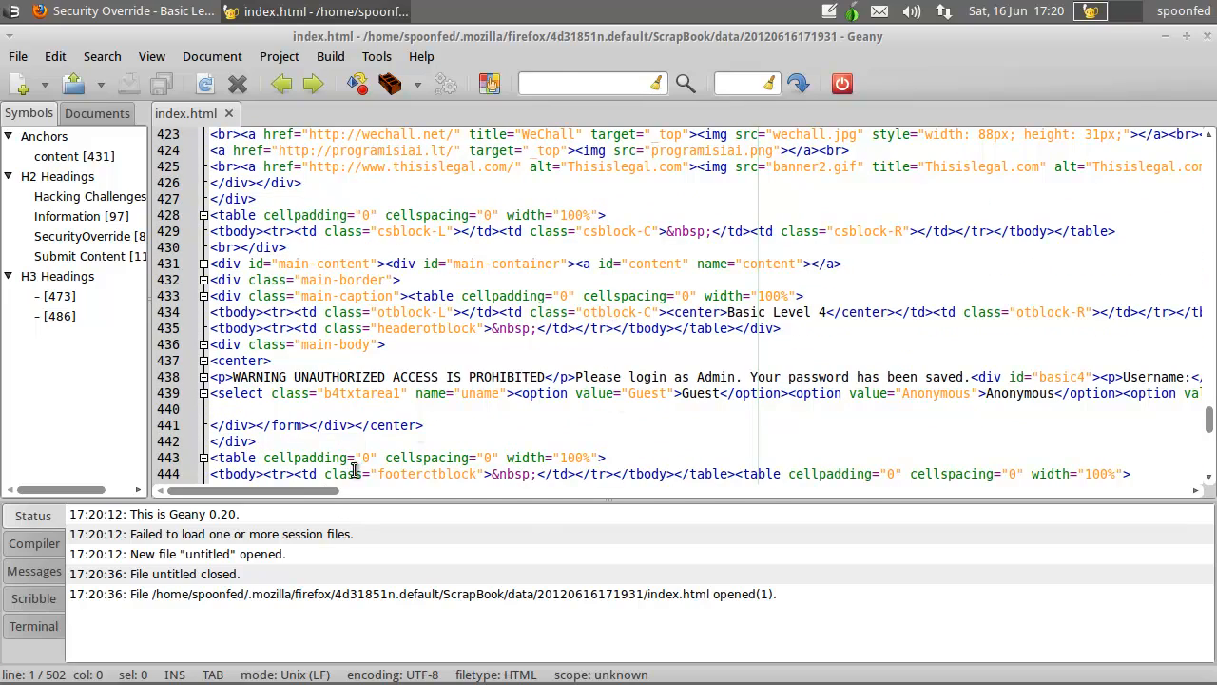
left_click_drag(257, 490, 314, 490)
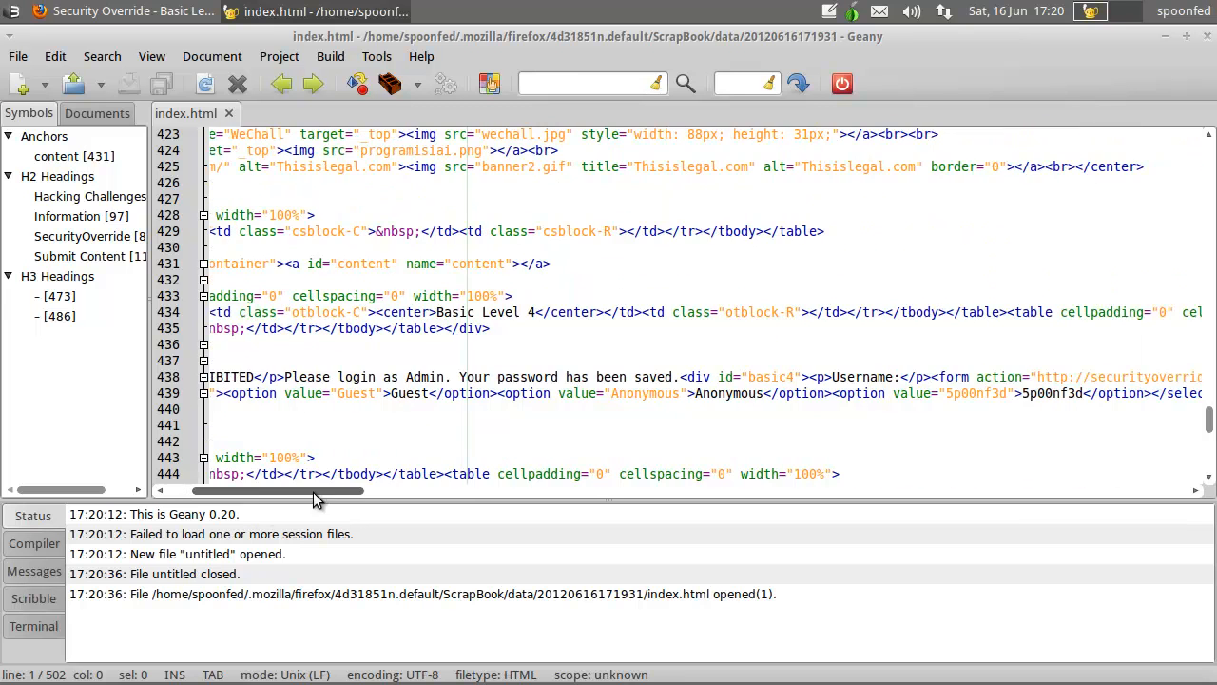
double_click(357, 392)
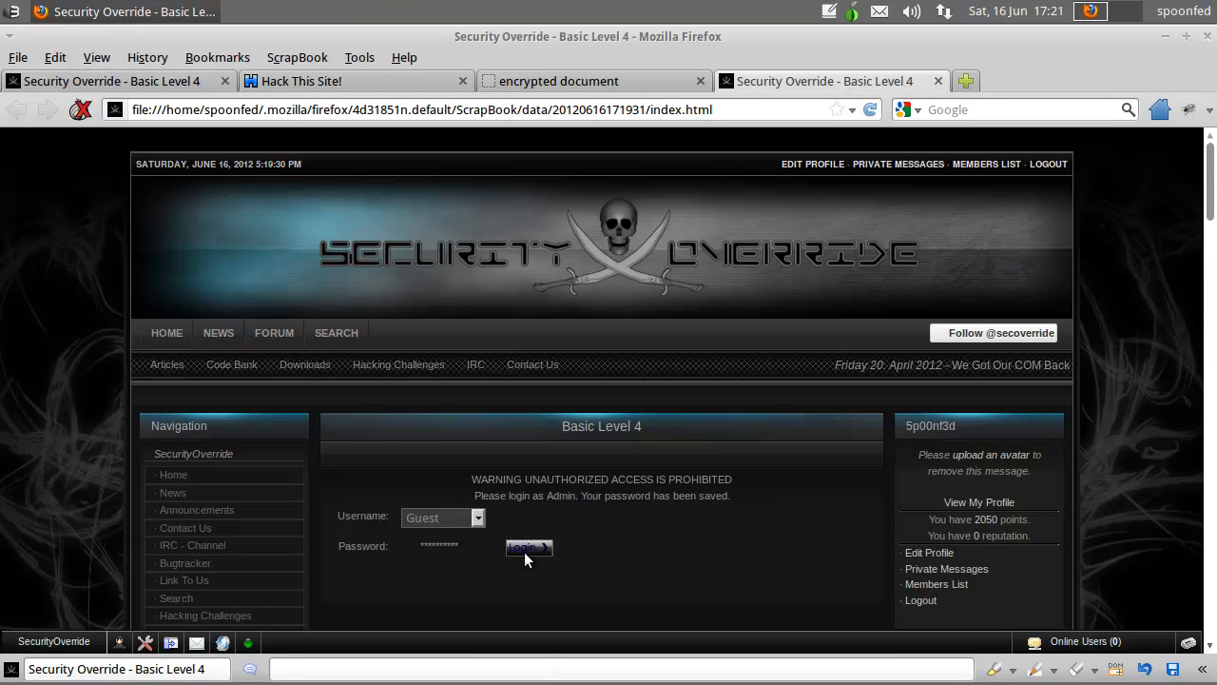
- Submit the saved copy's login form as Admin
left_click(529, 547)
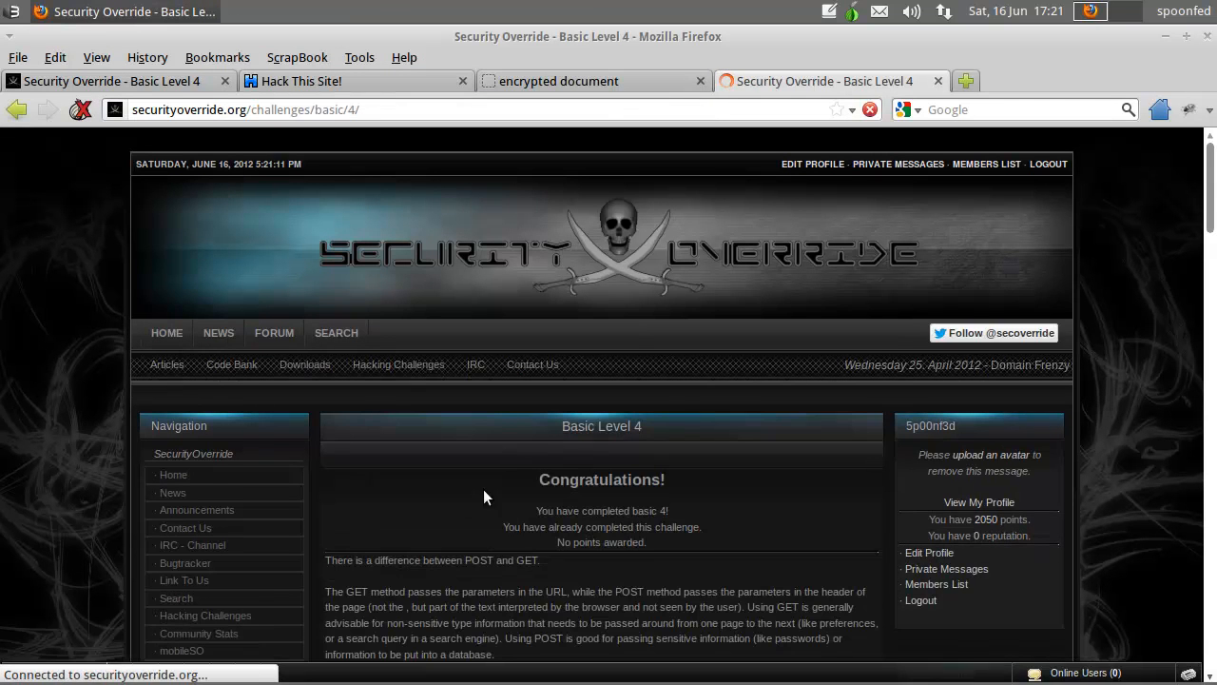